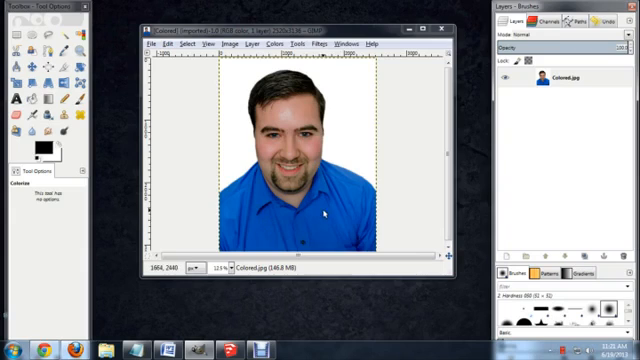
- Bring up the colour adjustment commands for the portrait
left_click(288, 44)
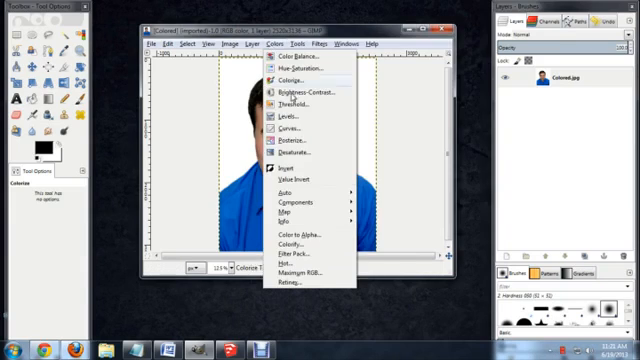
- Tighten the input levels to give the portrait stronger contrast
left_click(292, 116)
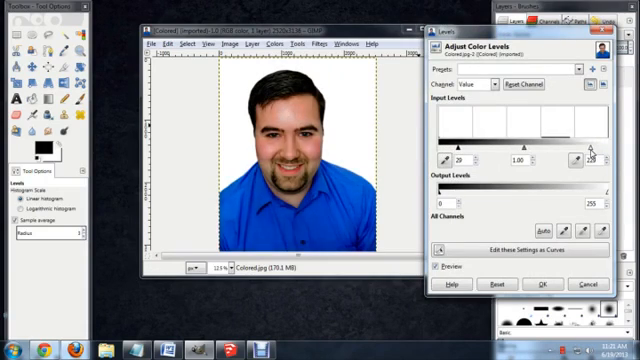
left_click_drag(592, 158, 578, 158)
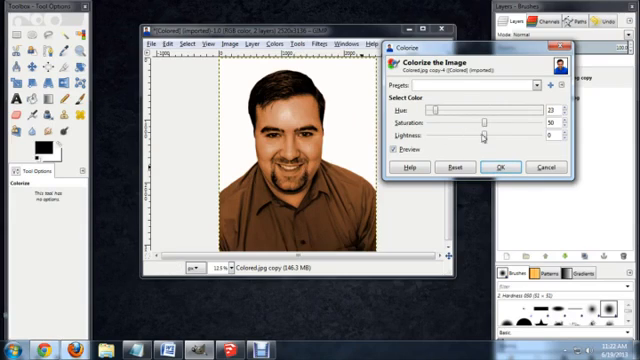
- Apply the brown sepia Colorize to the duplicate copy layer
left_click(504, 168)
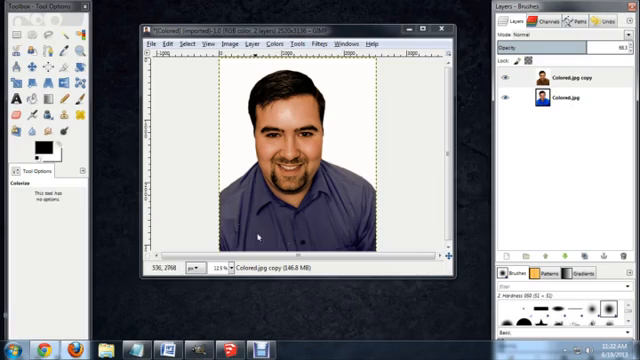
mouse_move(300, 122)
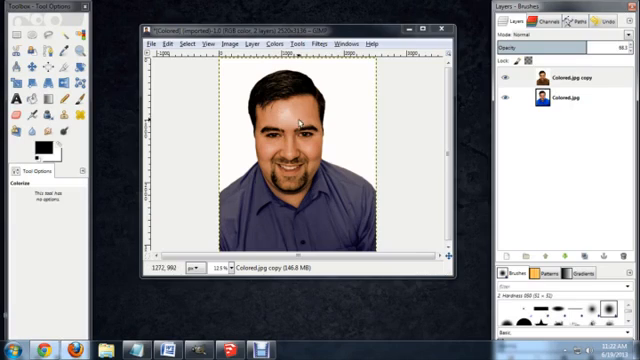